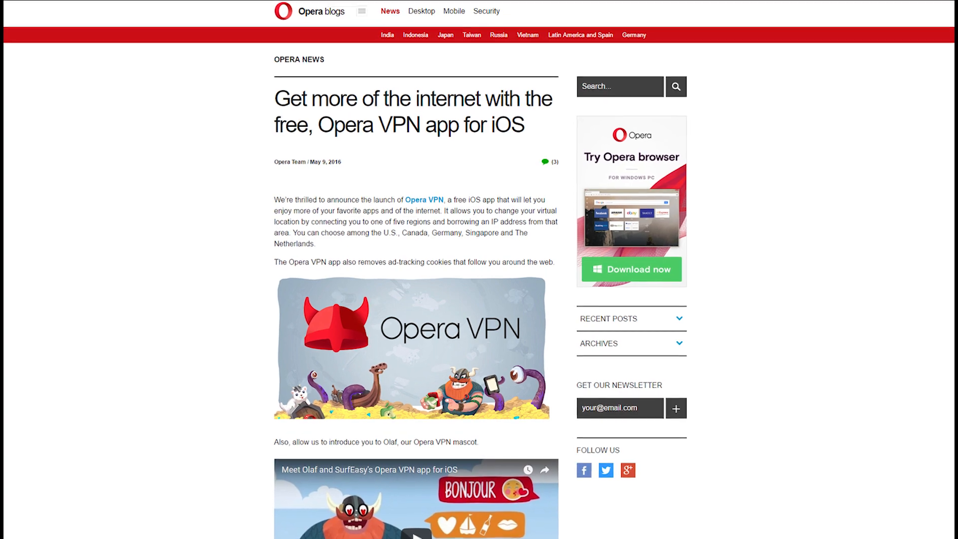
{"action": "scroll", "scroll_direction": "down", "scroll_amount": 3}
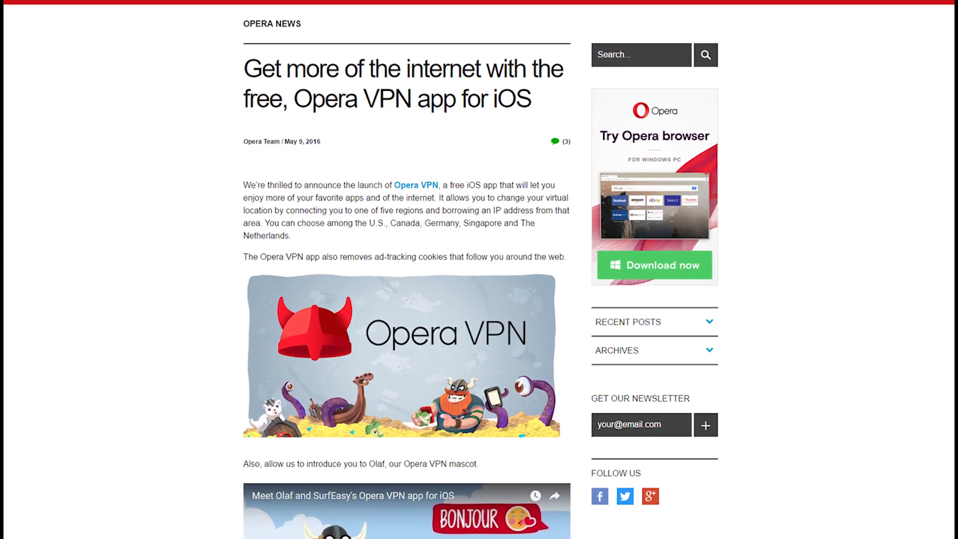
{"action": "scroll", "scroll_direction": "down", "scroll_amount": 3}
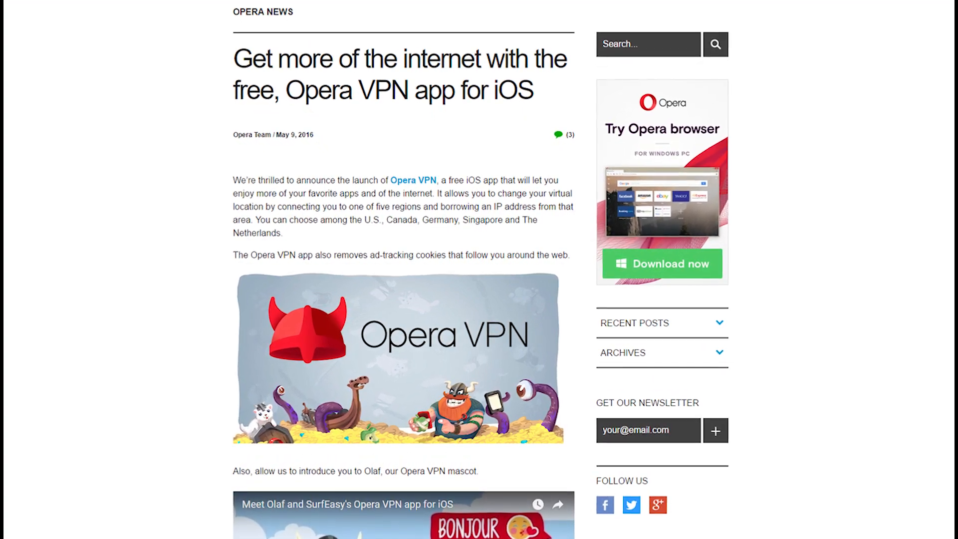
{"action": "scroll", "scroll_direction": "down", "scroll_amount": 3}
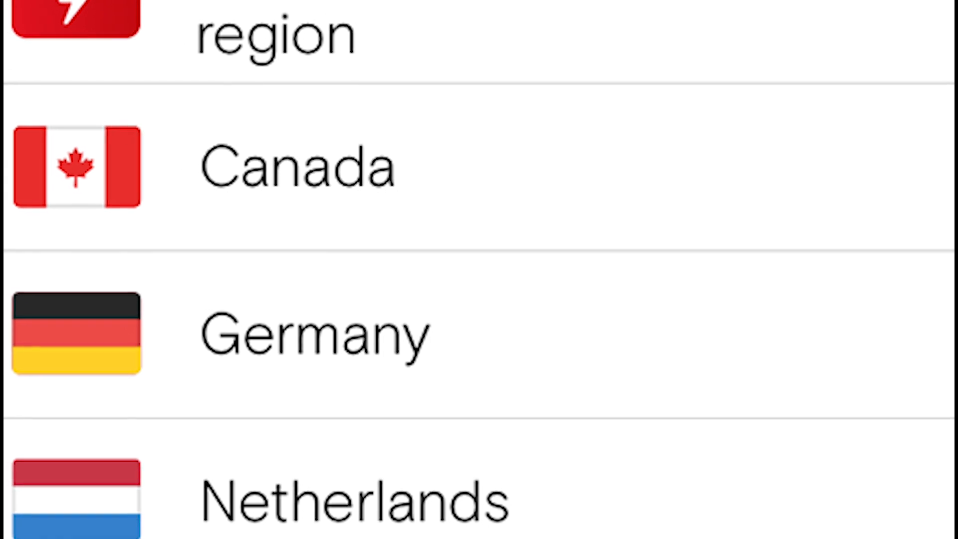
{"action": "scroll", "scroll_direction": "up", "scroll_amount": 3}
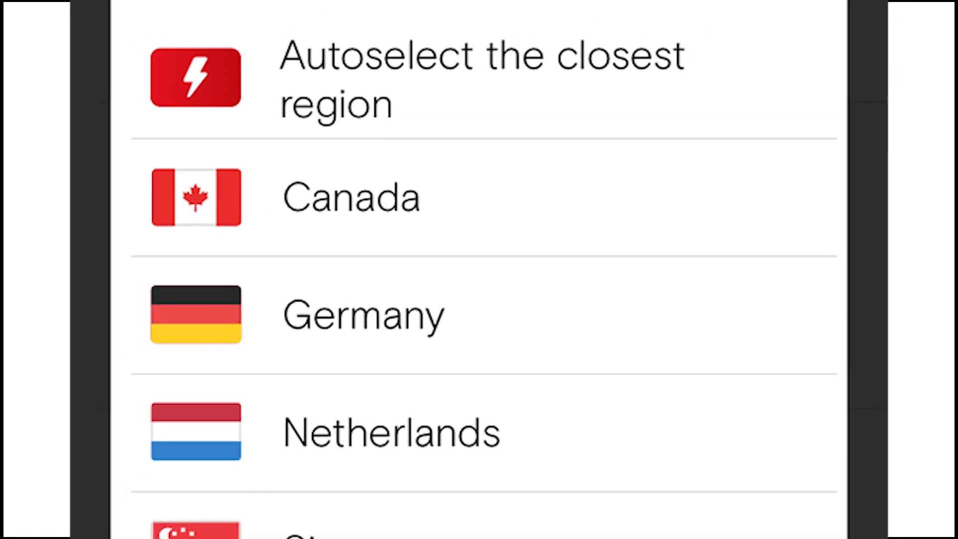
{"action": "scroll", "scroll_direction": "down", "scroll_amount": 3}
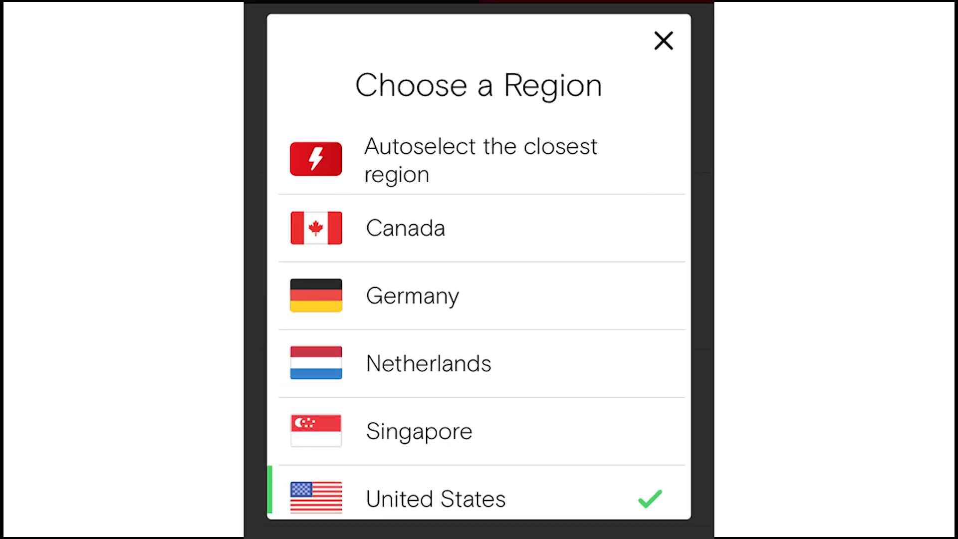
{"action": "left_click", "coordinate": [663, 40]}
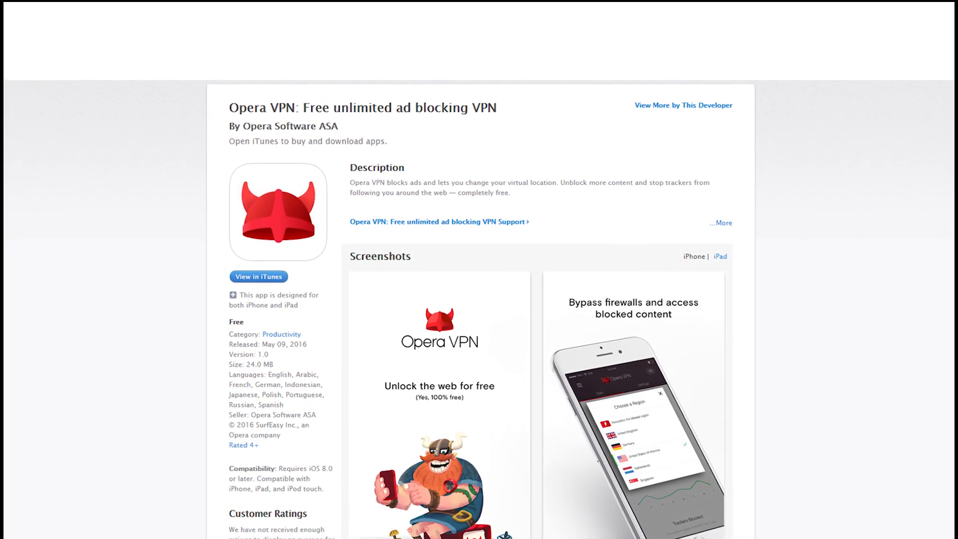
{"action": "scroll", "scroll_direction": "down", "scroll_amount": 3}
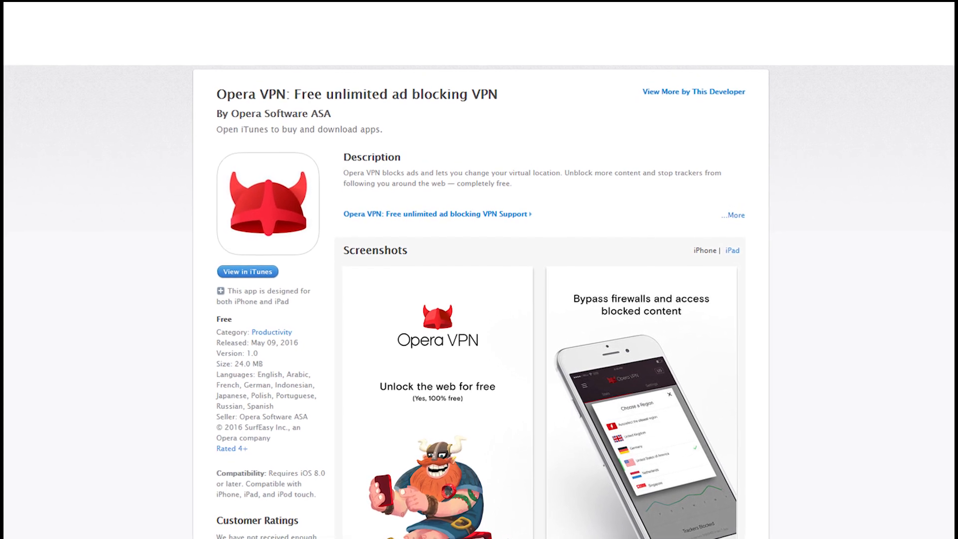
{"action": "scroll", "scroll_direction": "up", "scroll_amount": 3}
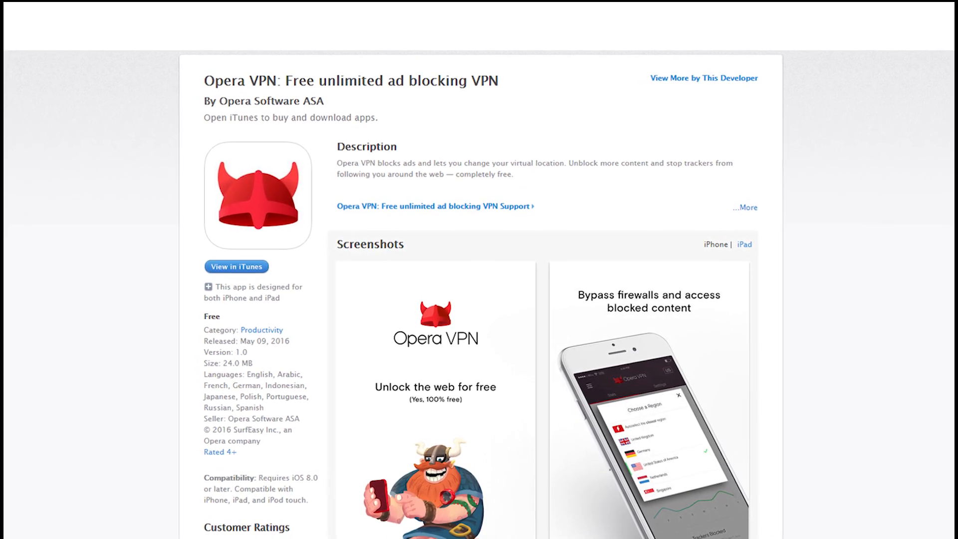
{"action": "scroll", "scroll_direction": "up", "scroll_amount": 3}
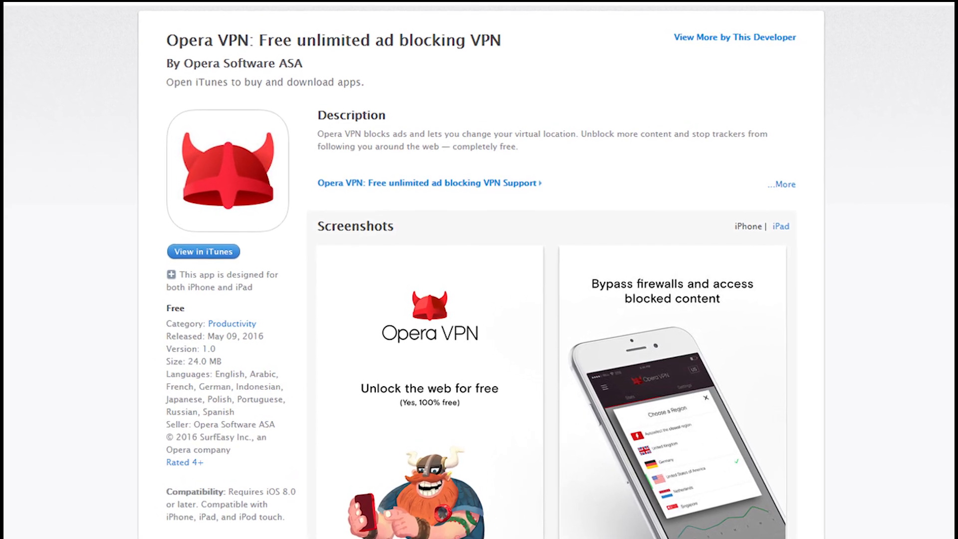
{"action": "scroll", "scroll_direction": "up", "scroll_amount": 3}
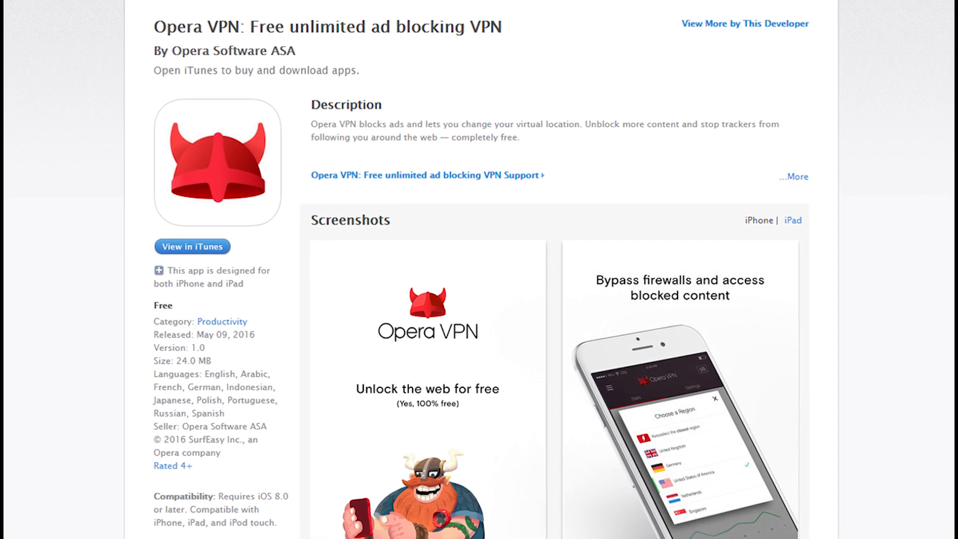
{"action": "scroll", "scroll_direction": "up", "scroll_amount": 3}
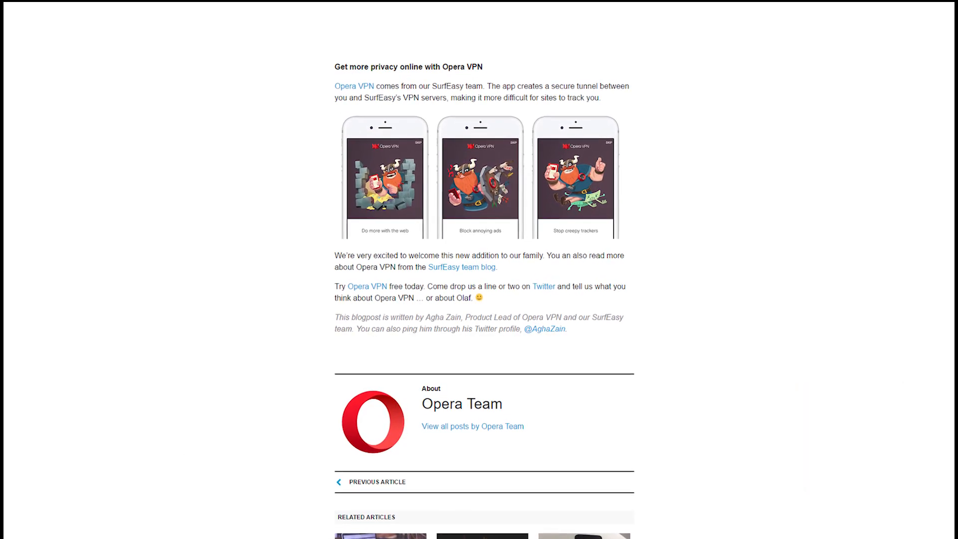
{"action": "scroll", "scroll_direction": "up", "scroll_amount": 3}
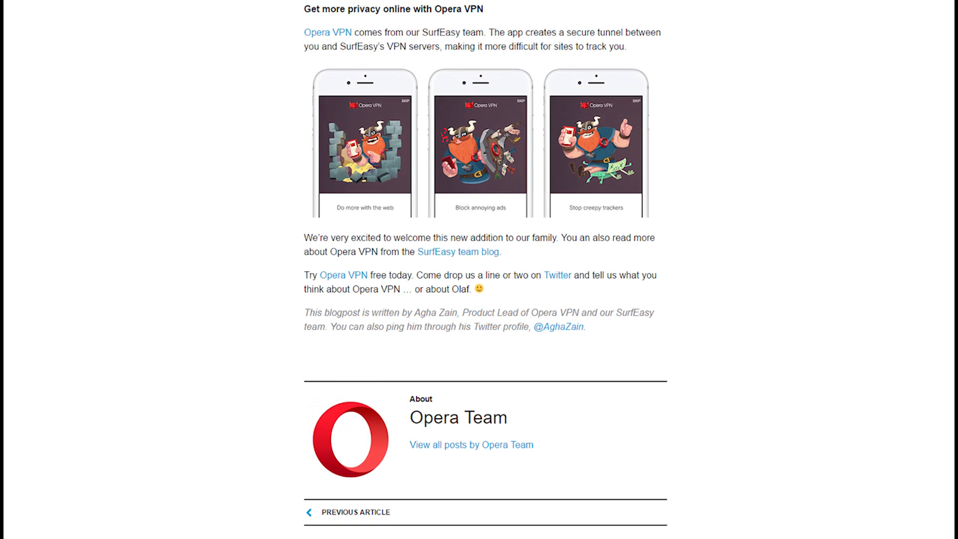
{"action": "scroll", "scroll_direction": "down", "scroll_amount": 3}
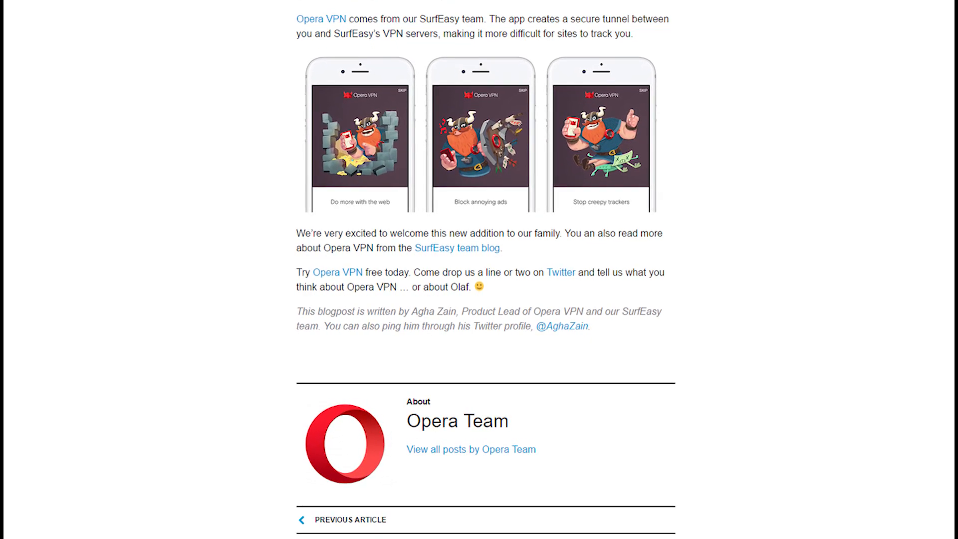
{"action": "scroll", "scroll_direction": "up", "scroll_amount": 3}
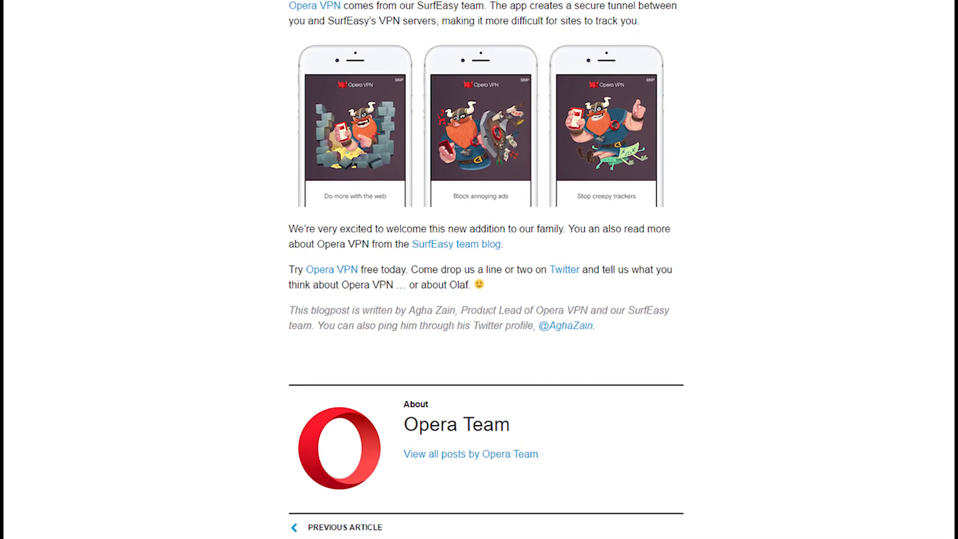
{"action": "scroll", "scroll_direction": "down", "scroll_amount": 3}
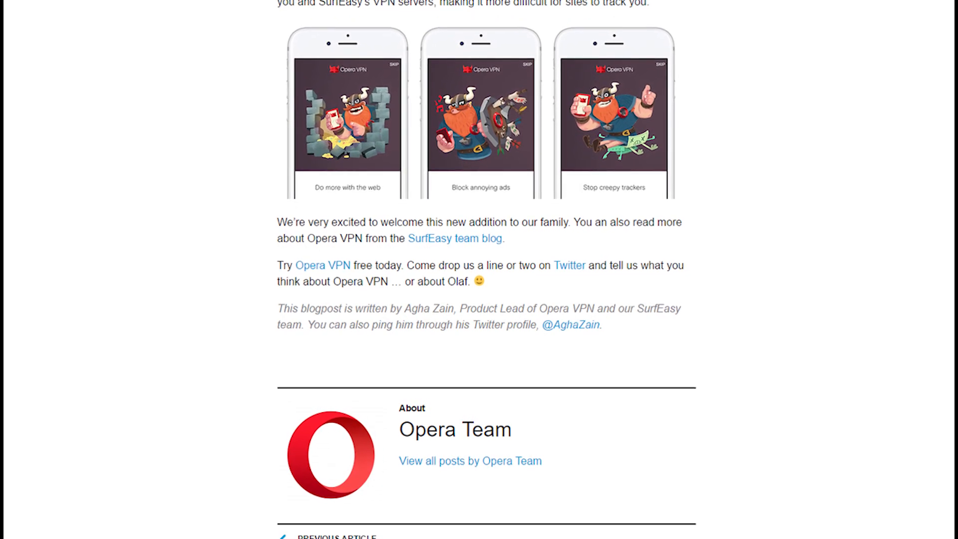